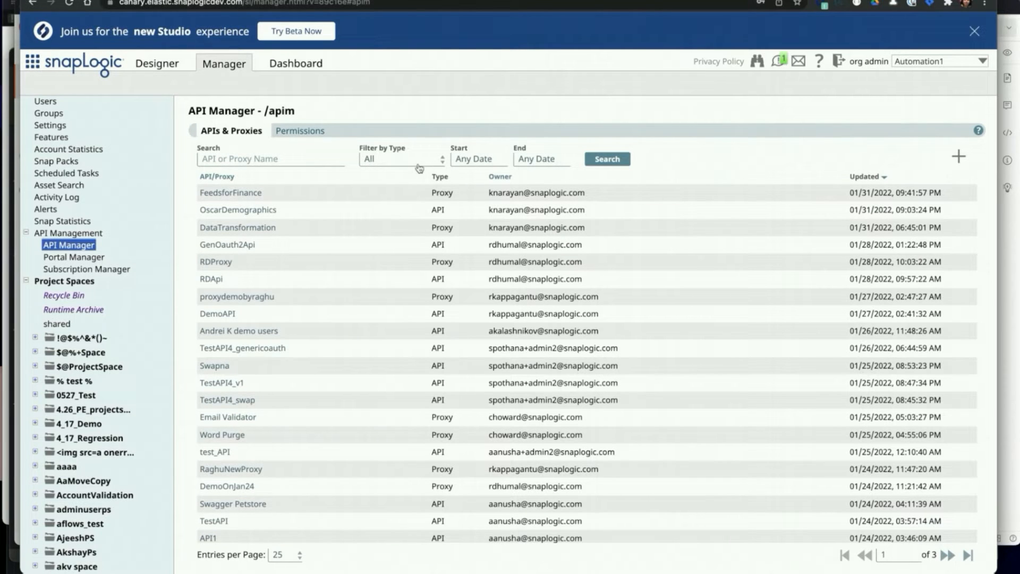
Filter the Manager list to proxies only and start a new proxy.
left_click(401, 159)
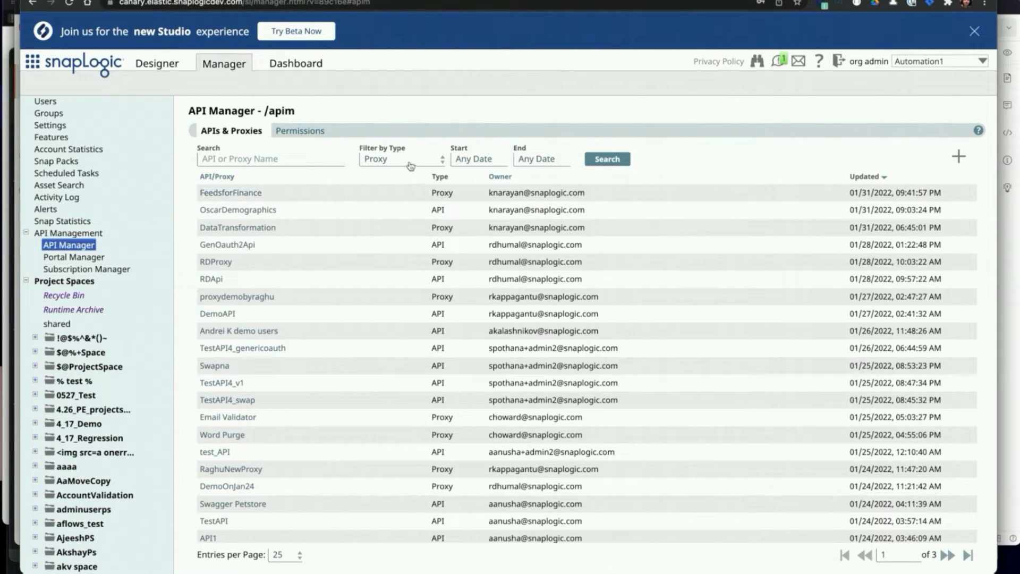
left_click(401, 159)
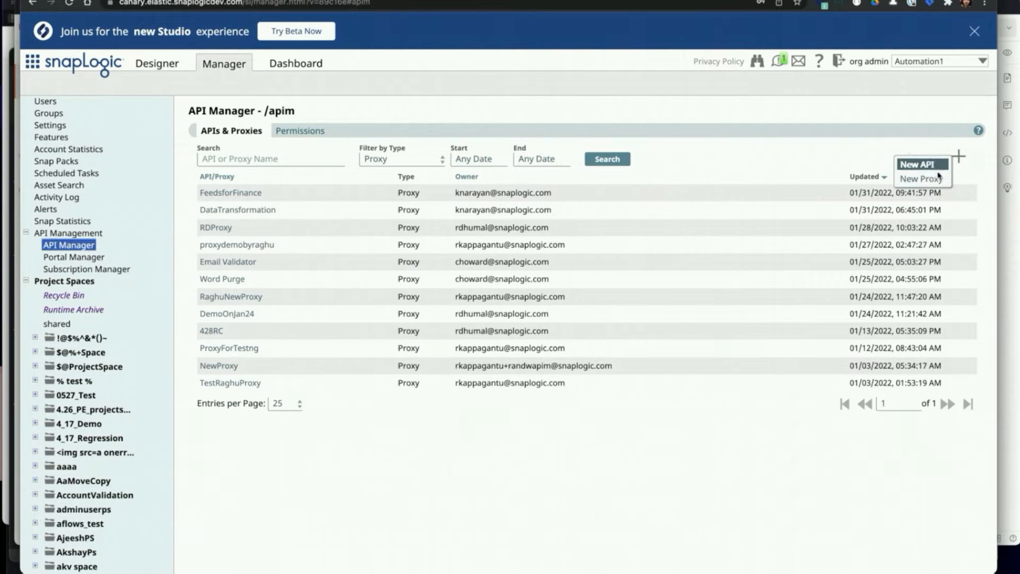
left_click(922, 178)
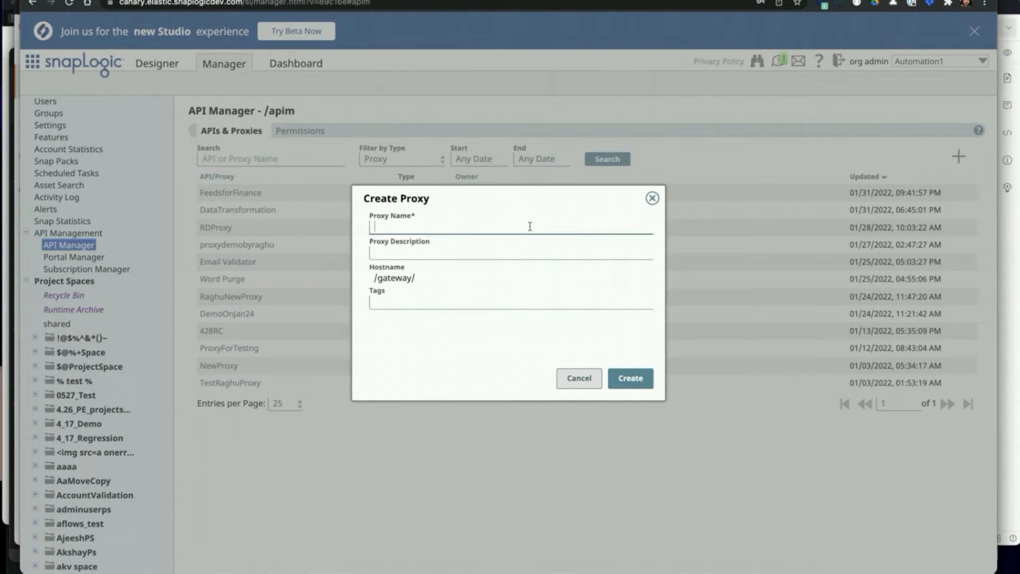
Create proxy Education with description 'Tools for education' and tags education, list, universities.
type("G")
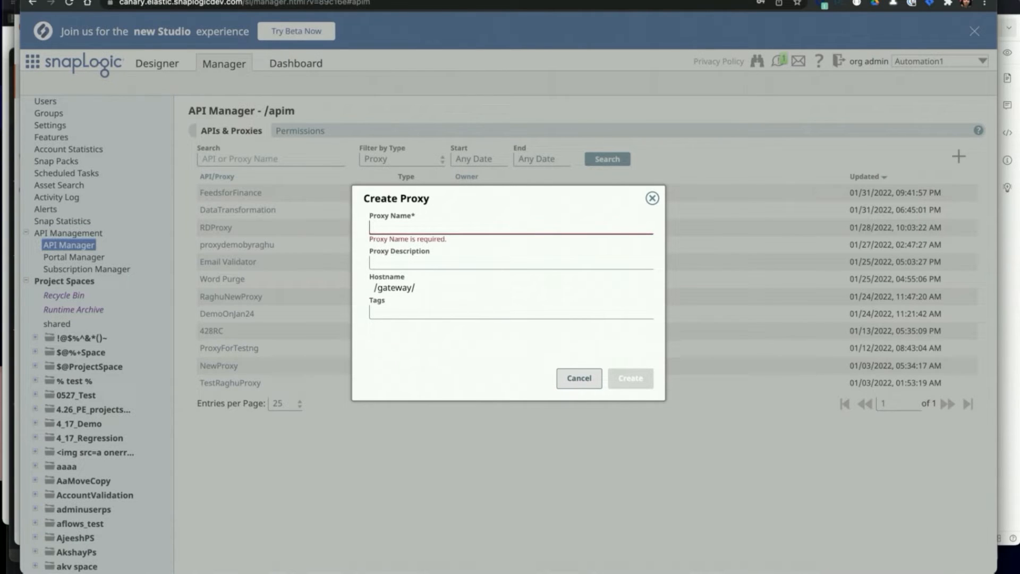
type("Educa")
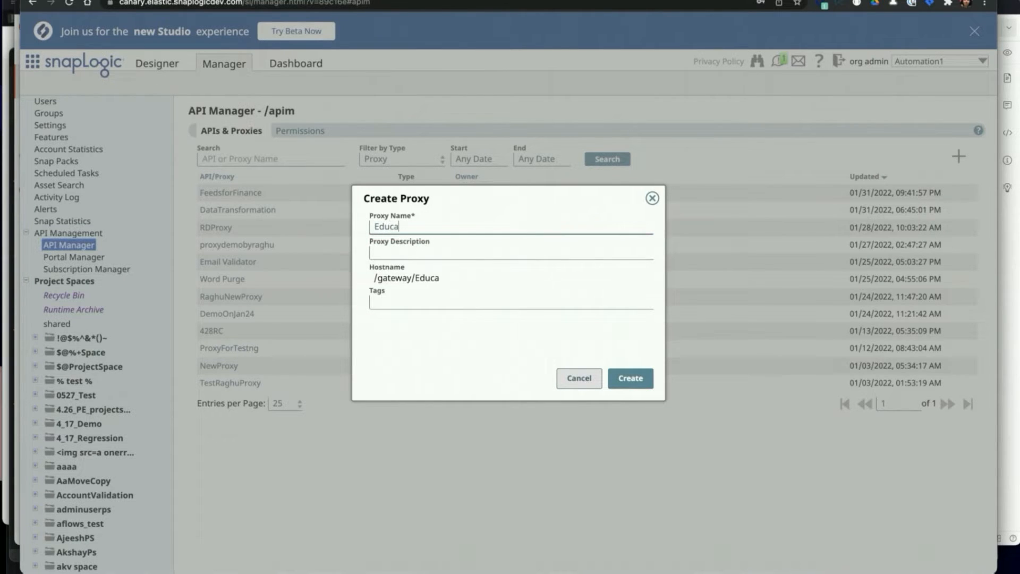
type("tion")
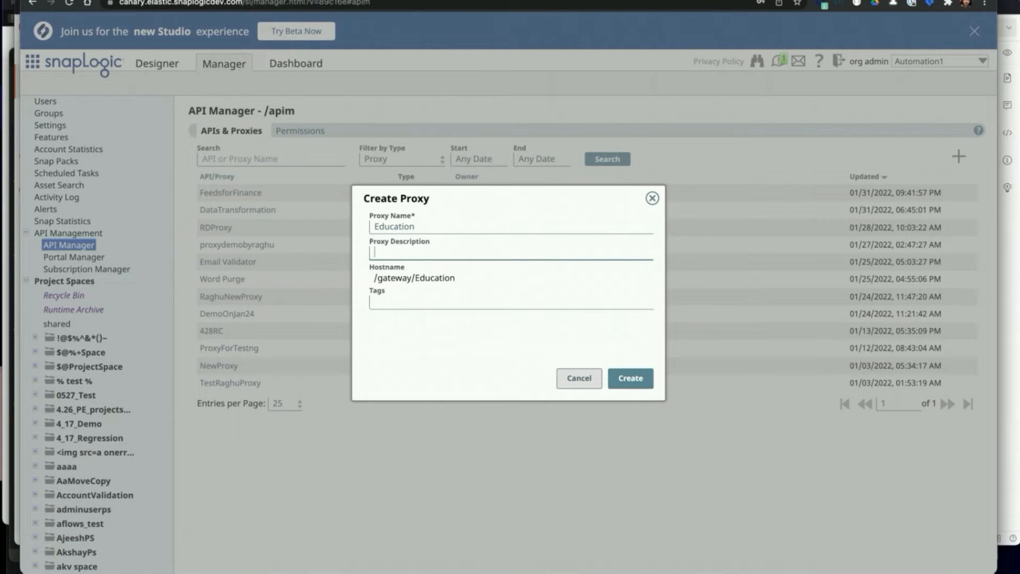
type("Tools for education")
left_click(511, 301)
type("education list universities")
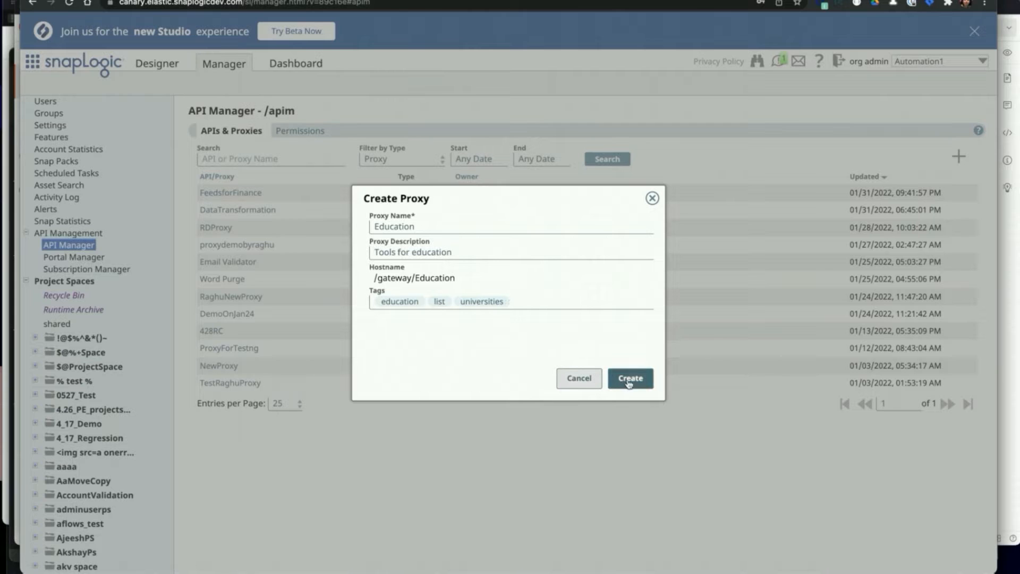
left_click(630, 379)
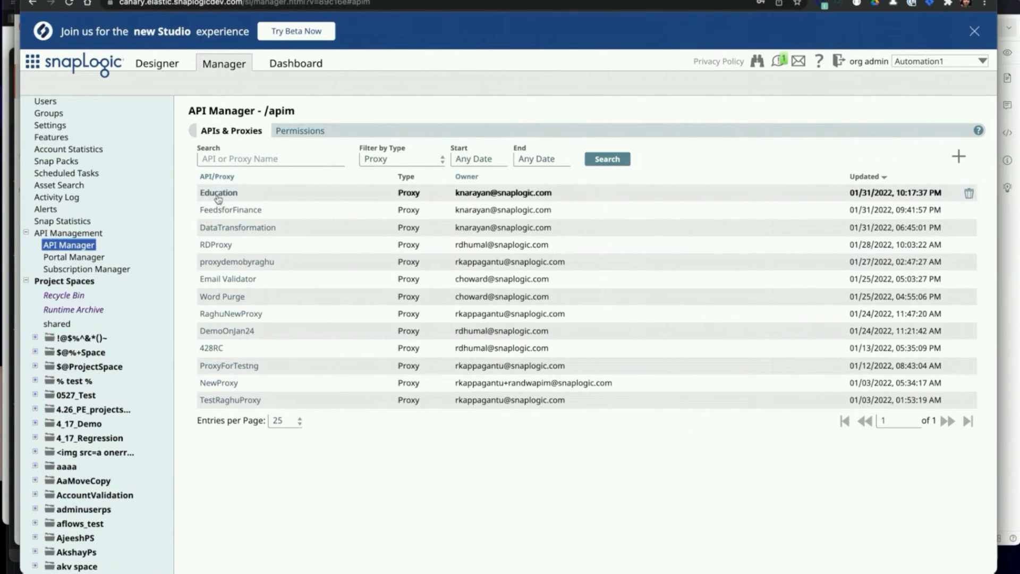
Go into the Education proxy's Proxy Endpoints and begin adding an endpoint.
left_click(216, 192)
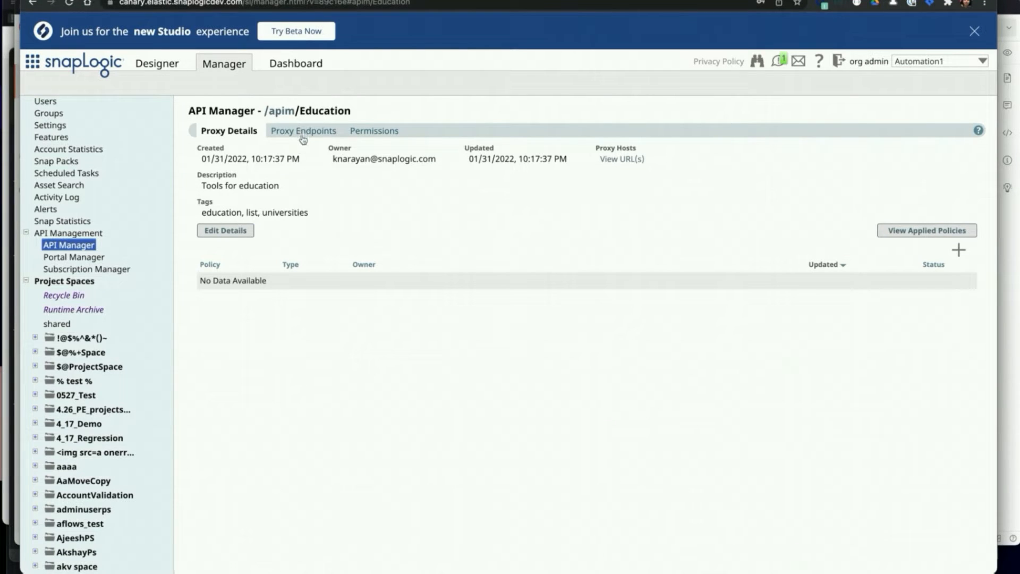
left_click(302, 131)
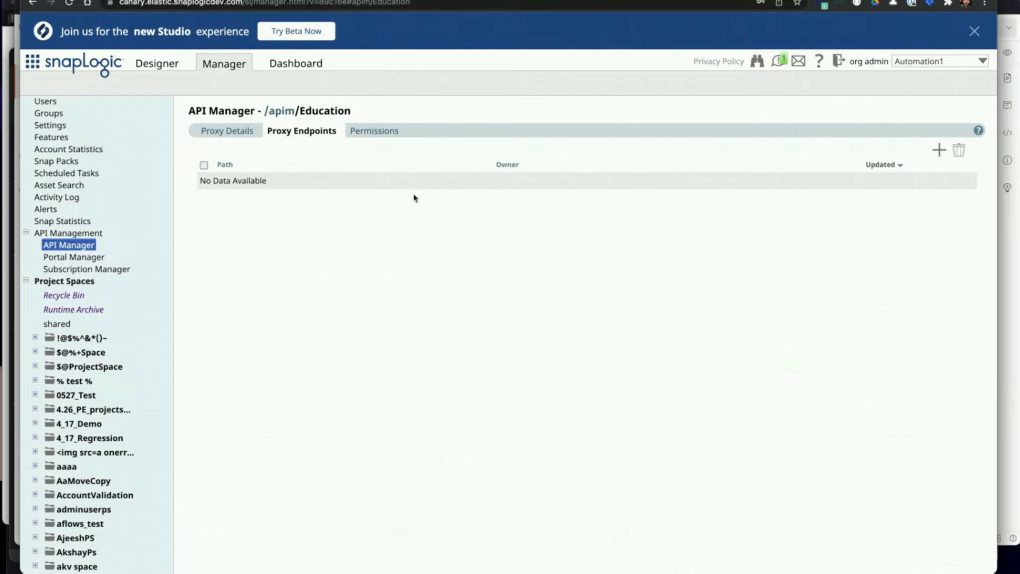
mouse_move(938, 151)
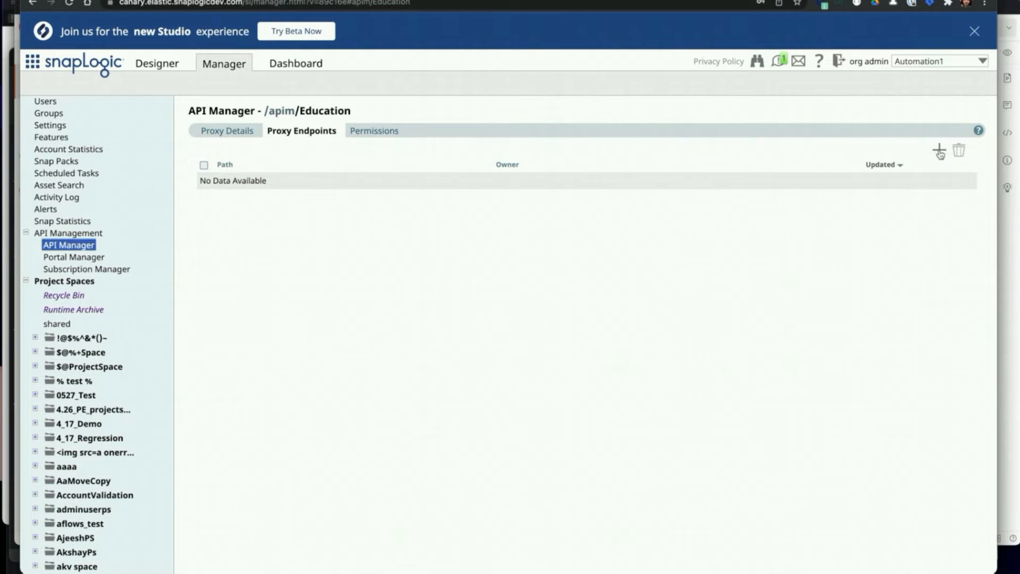
left_click(938, 151)
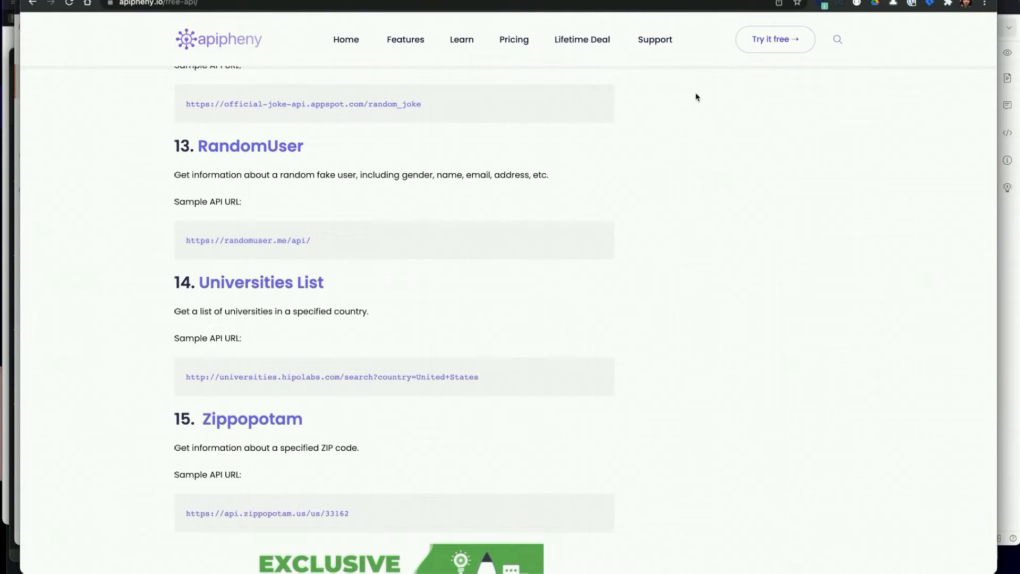
mouse_move(186, 383)
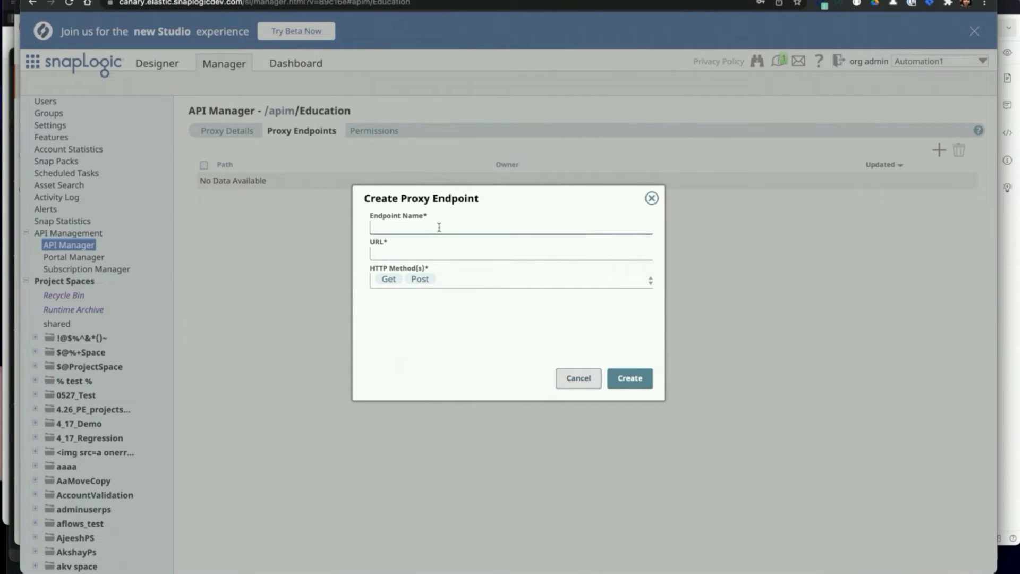
type("UniversityList")
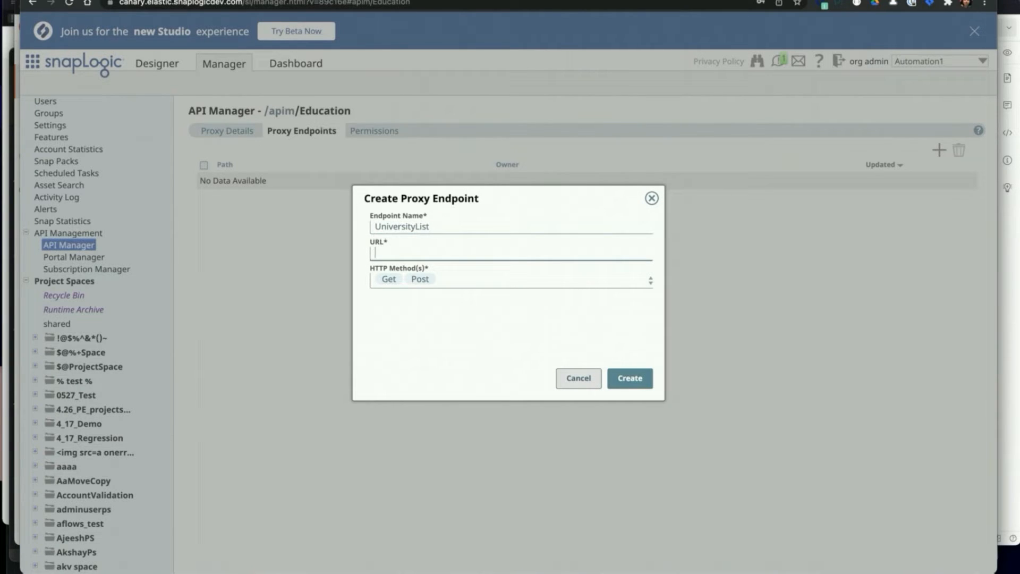
type("http://universities.hipolabs.com/search")
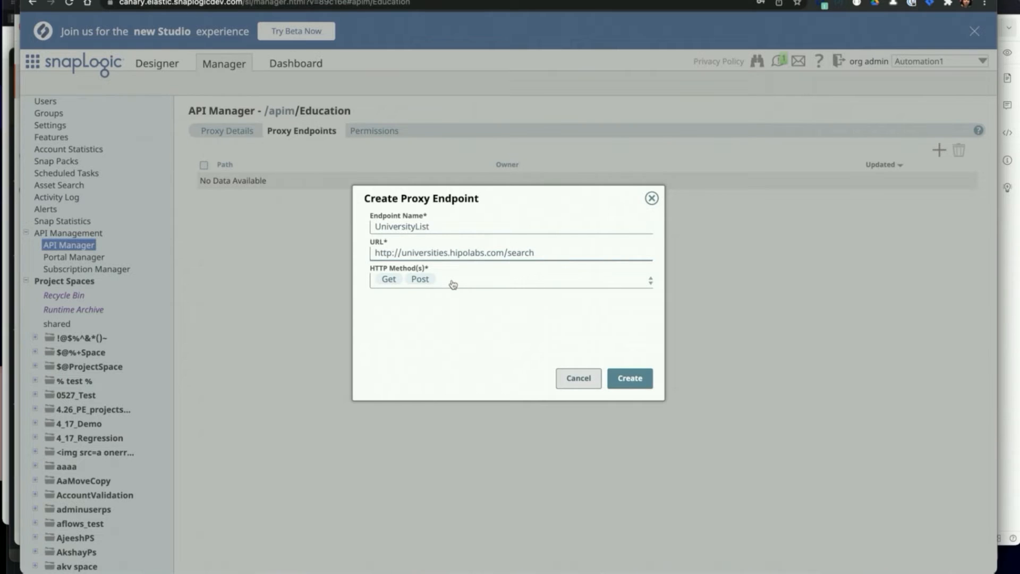
left_click(647, 279)
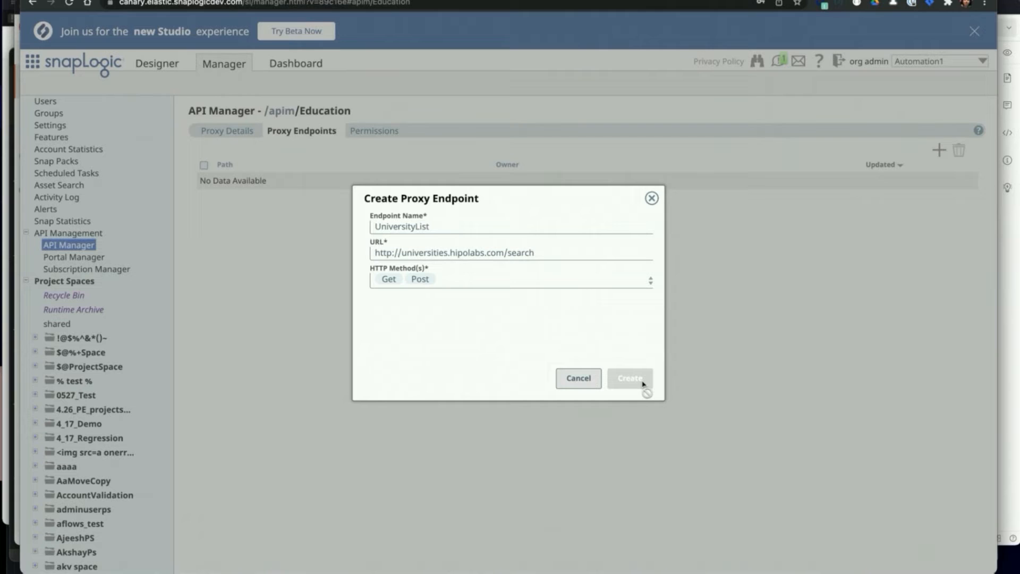
left_click(629, 378)
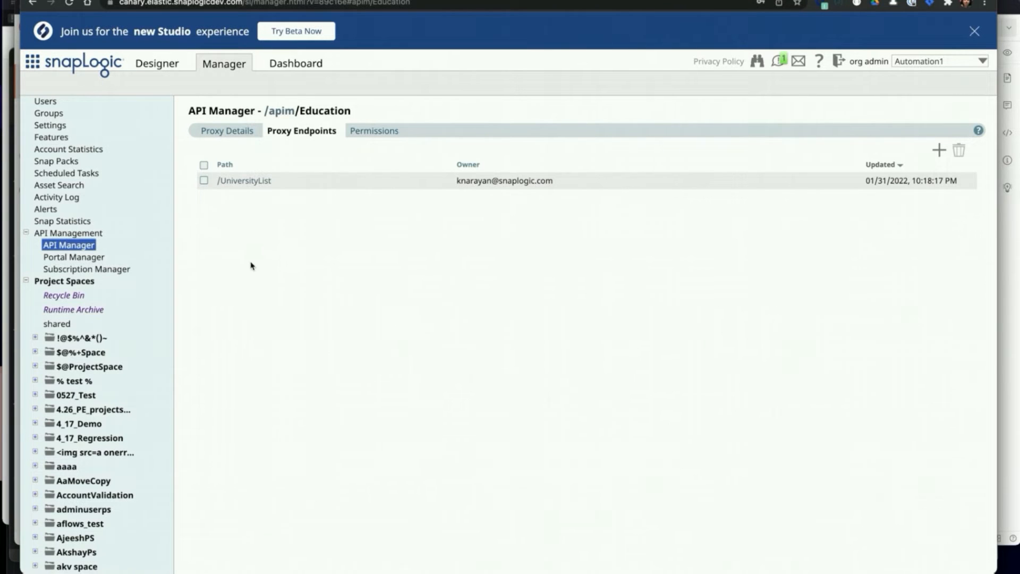
mouse_move(263, 183)
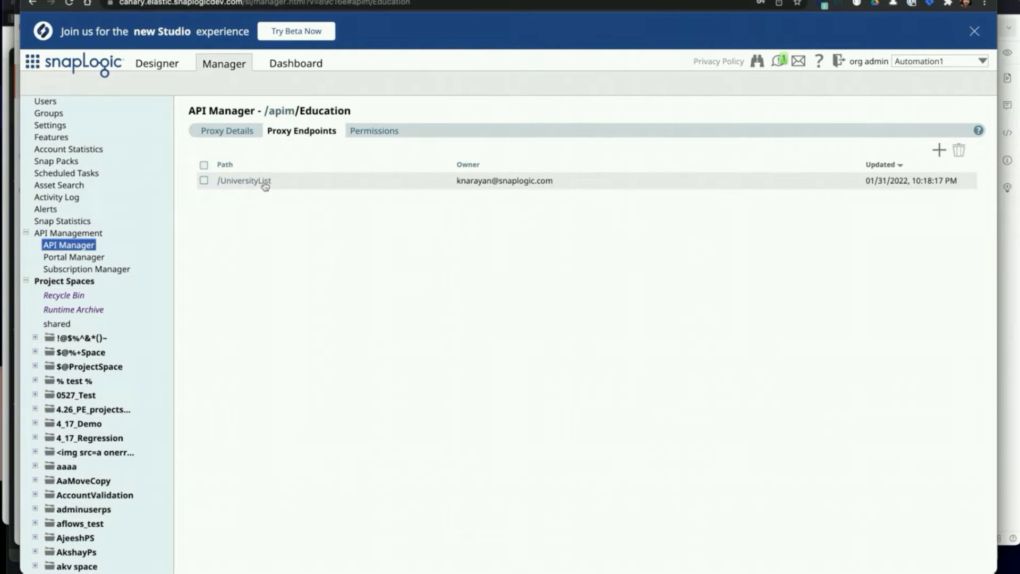
Add an Anonymous Authenticator policy to UniversityList, applied when true, and save it.
left_click(243, 180)
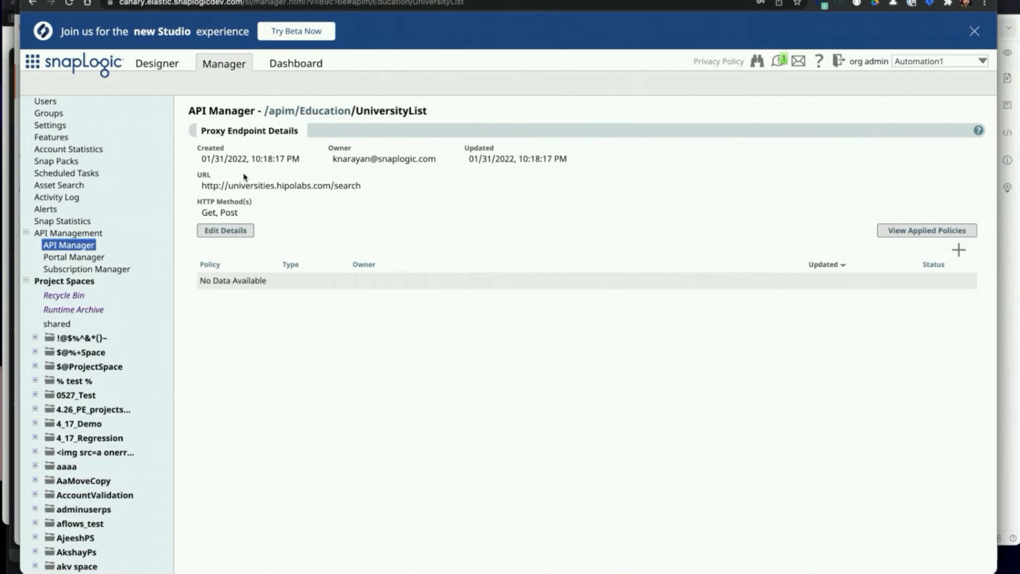
mouse_move(617, 221)
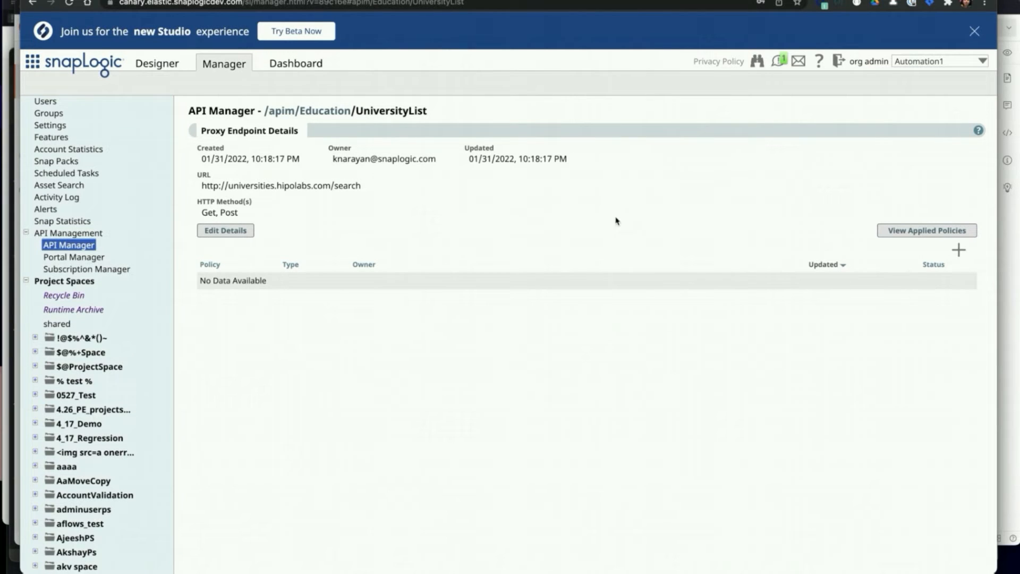
mouse_move(780, 255)
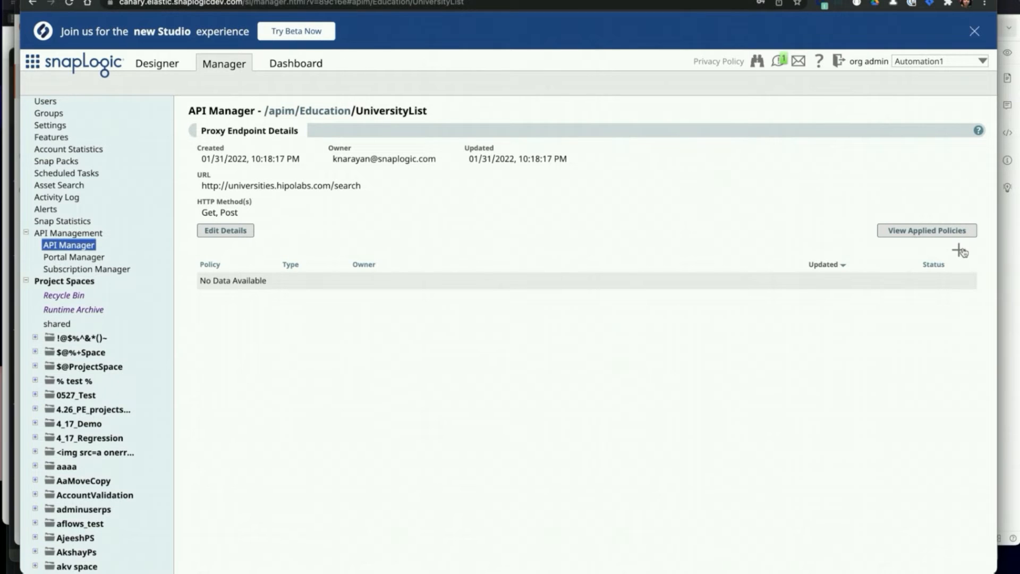
left_click(959, 251)
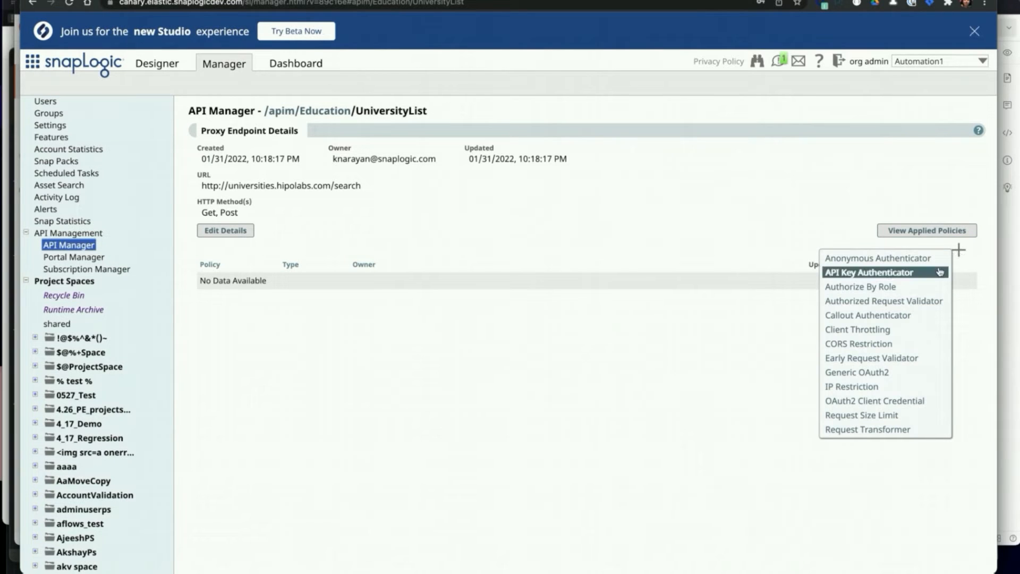
left_click(877, 258)
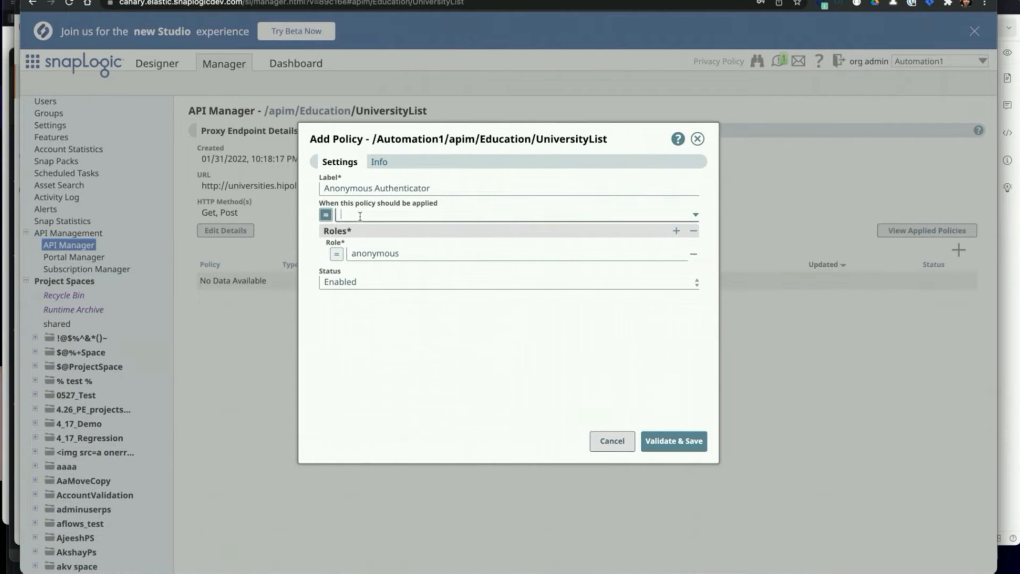
type("true")
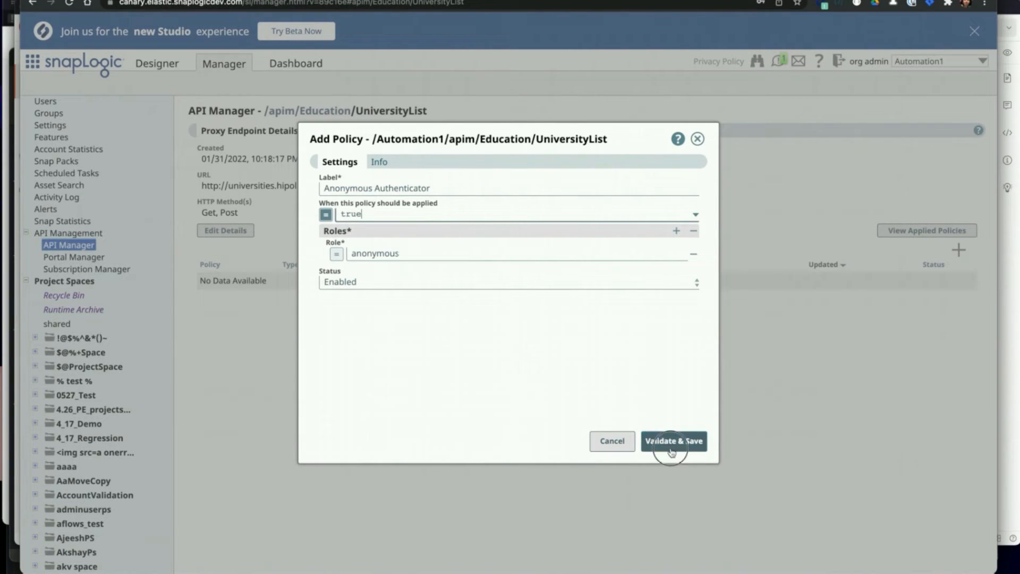
left_click(674, 440)
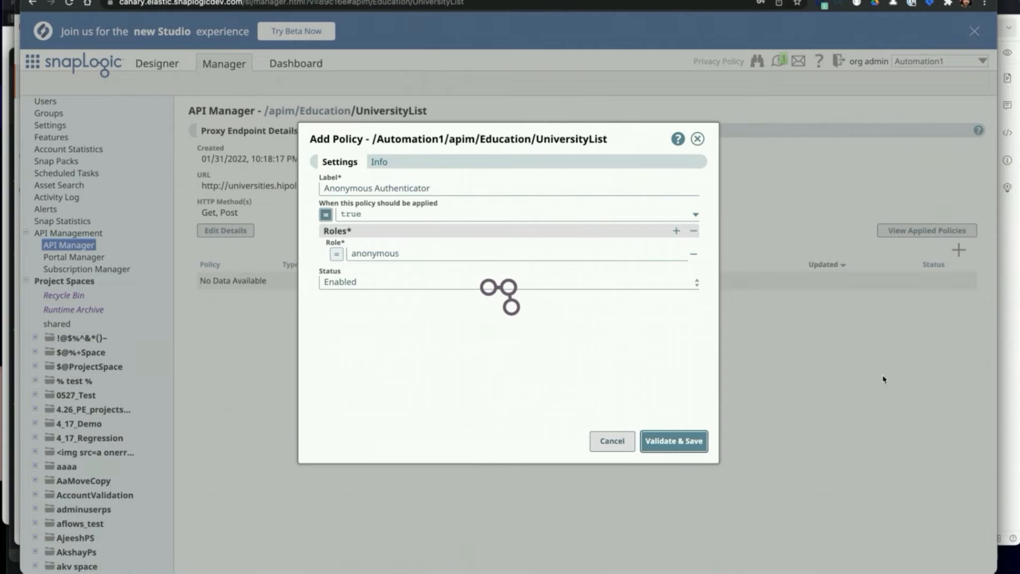
left_click(674, 441)
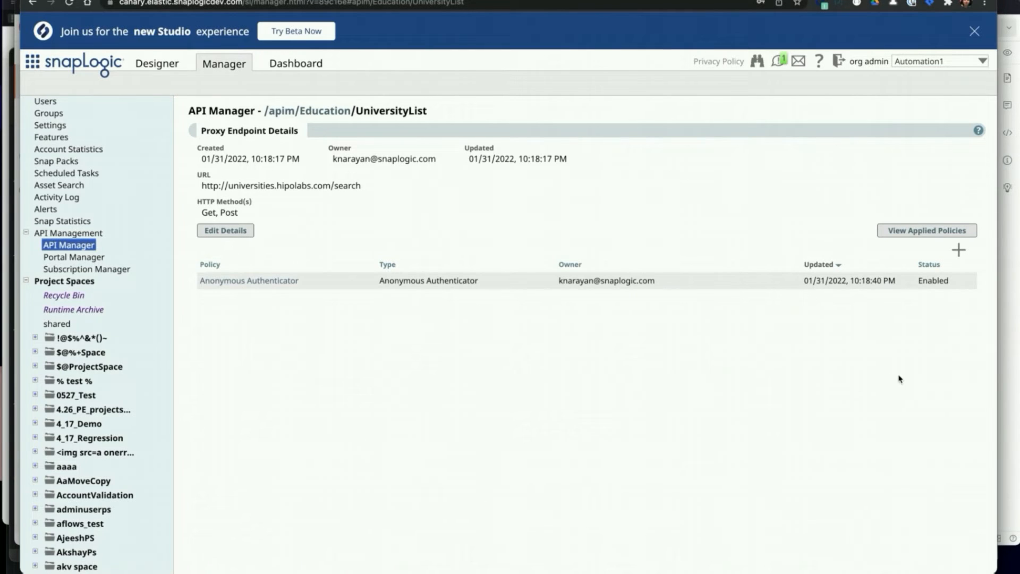
Add an Authorize By Role policy granting role anonymous with condition true, applied when true.
left_click(957, 249)
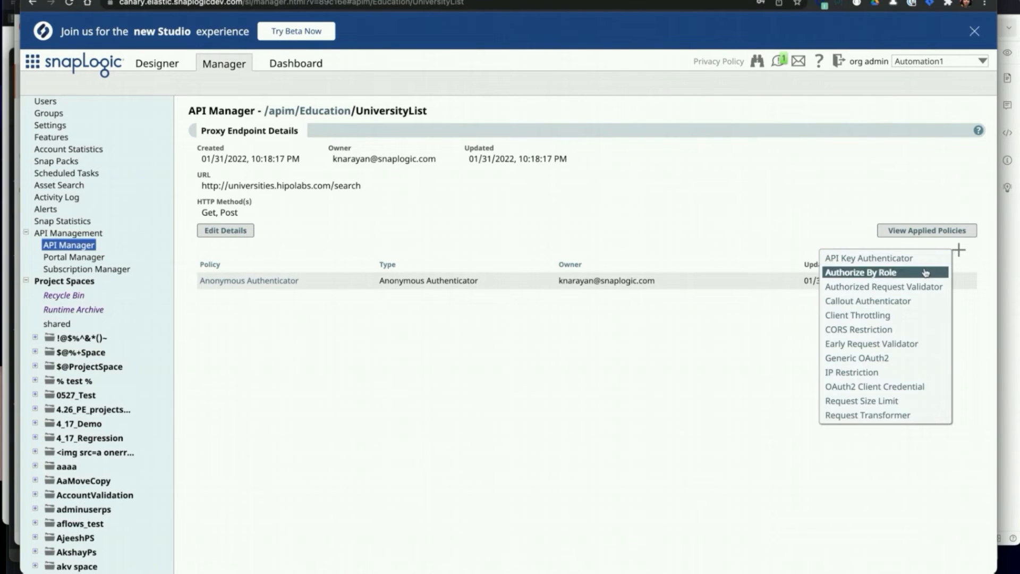
left_click(867, 272)
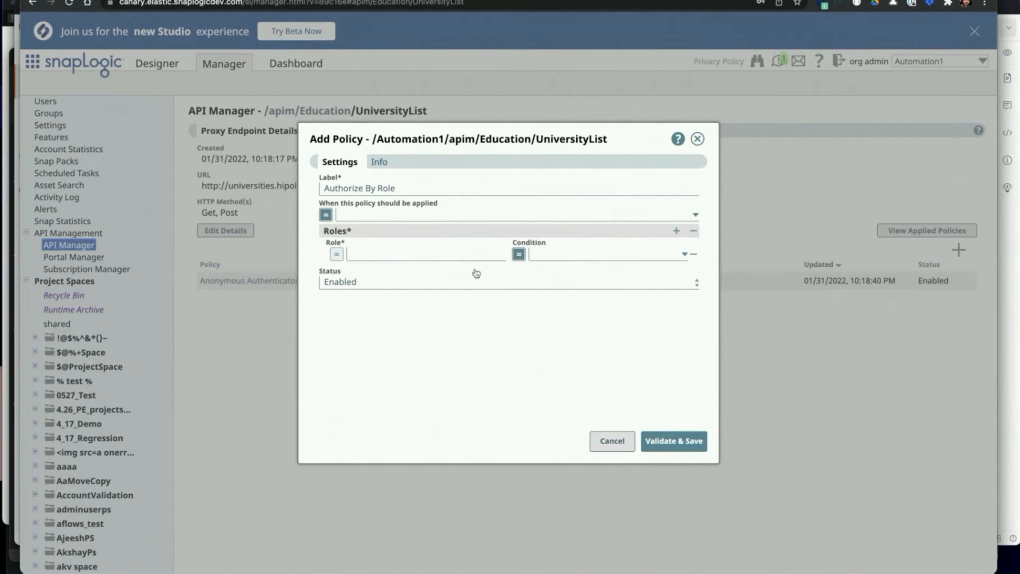
left_click(436, 214)
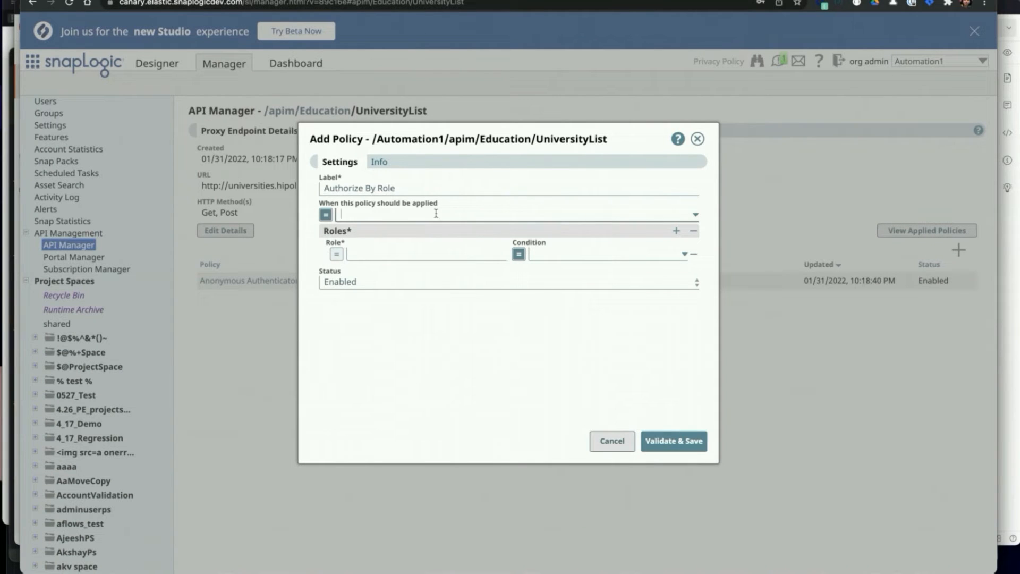
type("true")
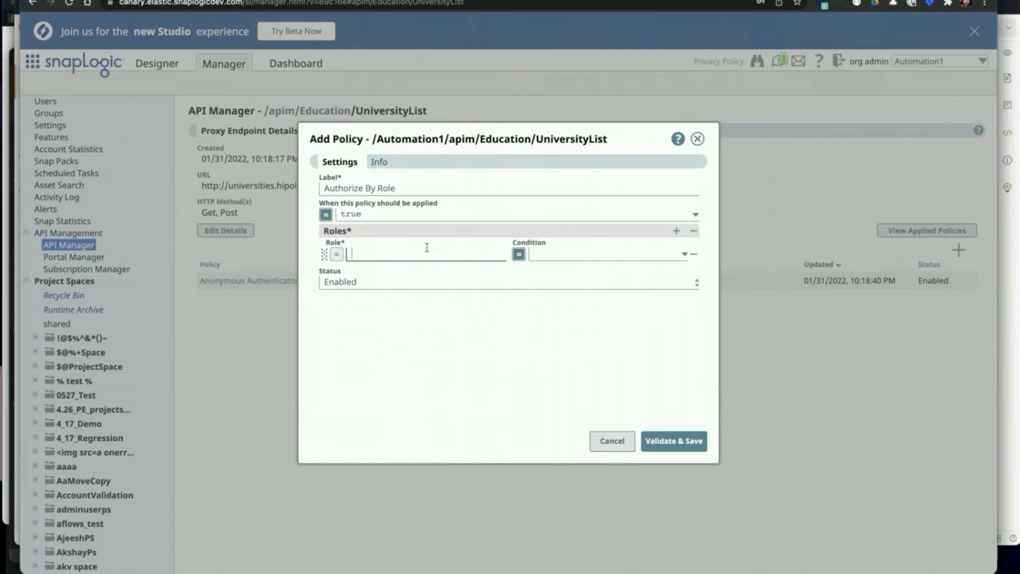
type("anonymous")
left_click(608, 253)
type("t")
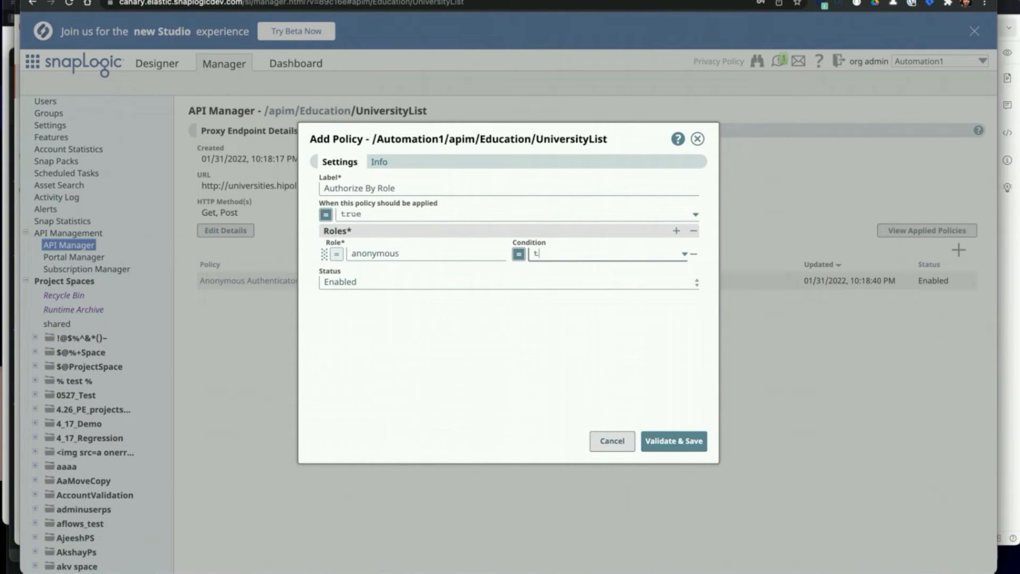
left_click(674, 441)
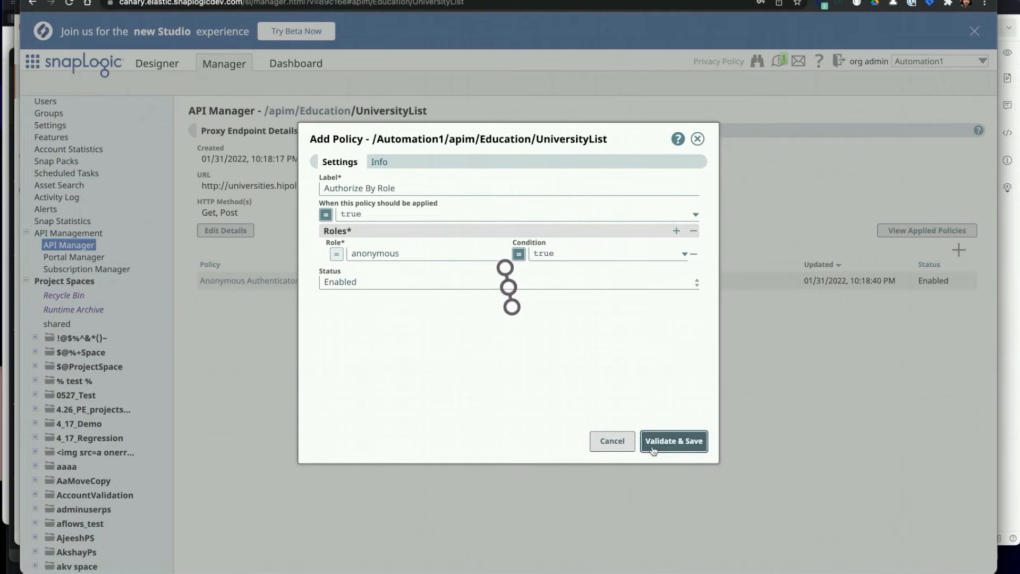
left_click(674, 442)
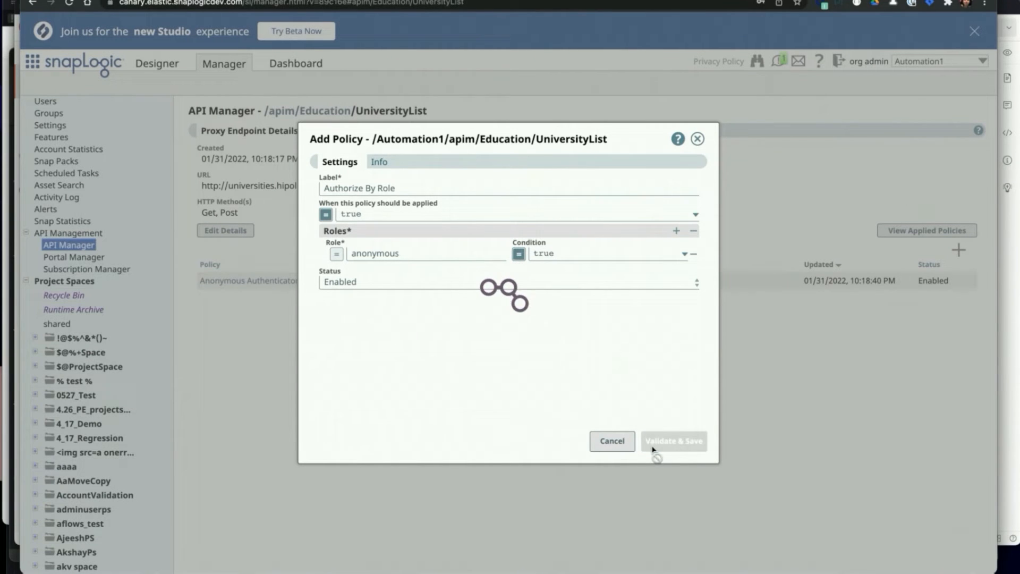
left_click(674, 441)
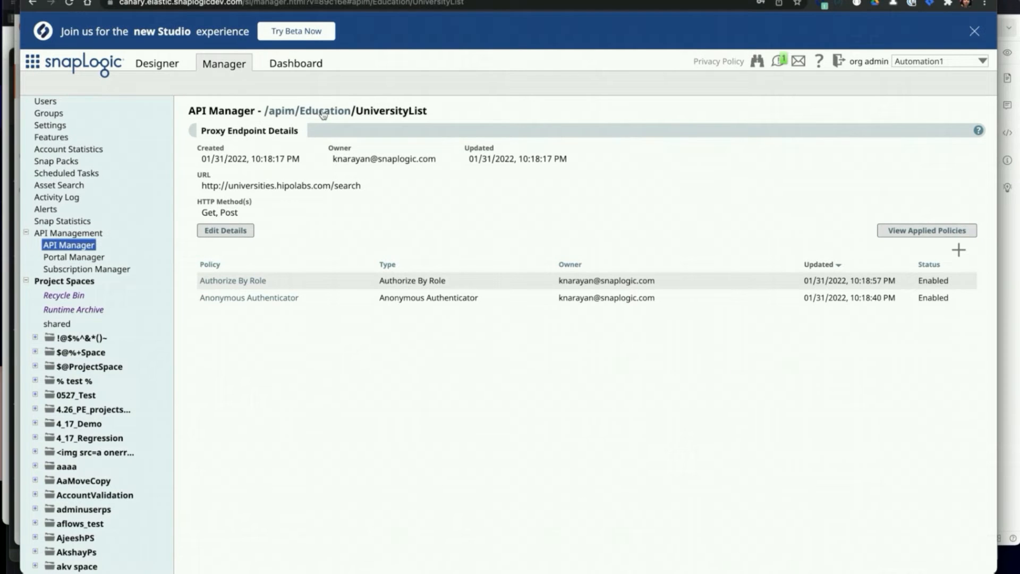
left_click(326, 111)
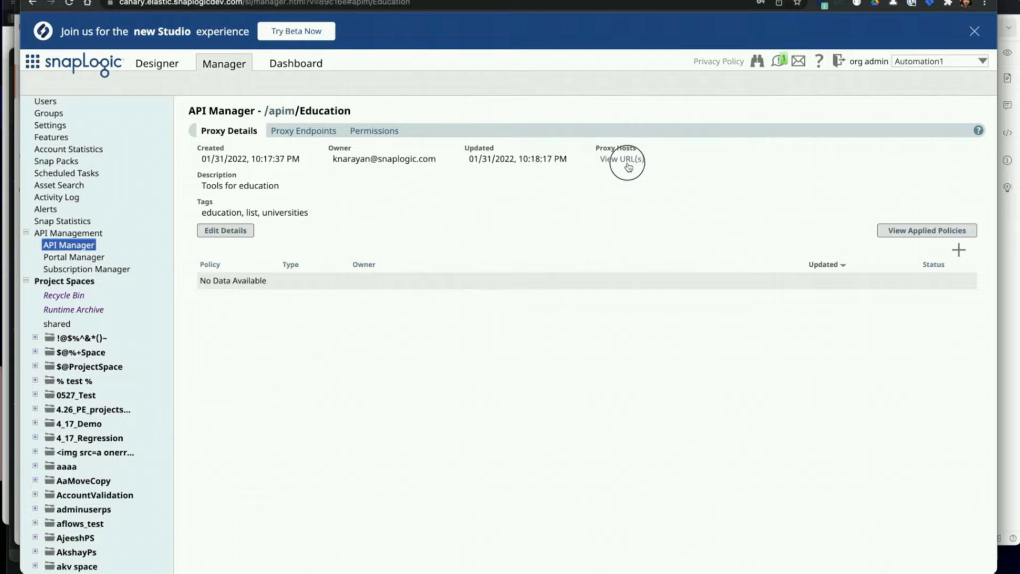
left_click(623, 160)
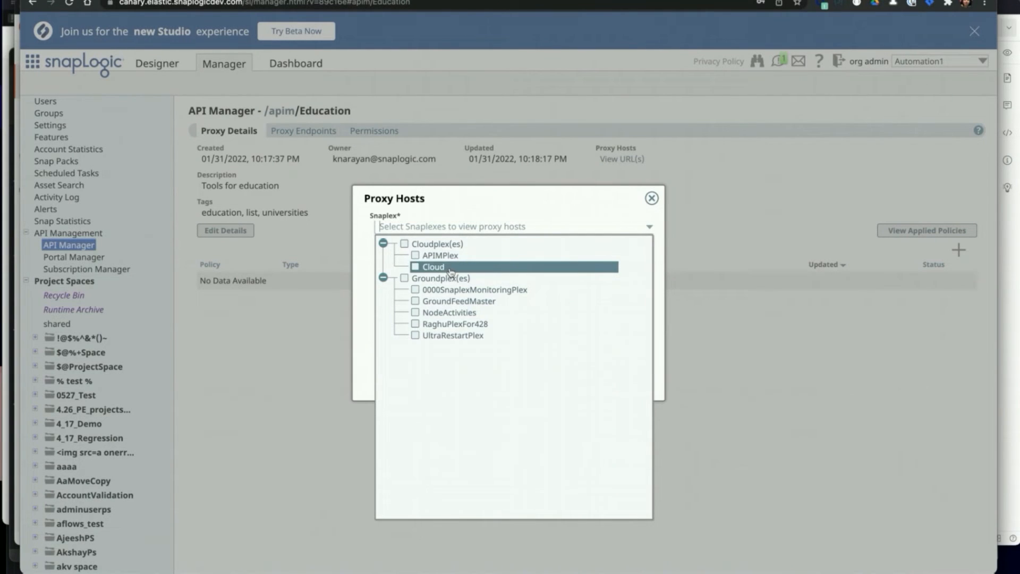
left_click(433, 268)
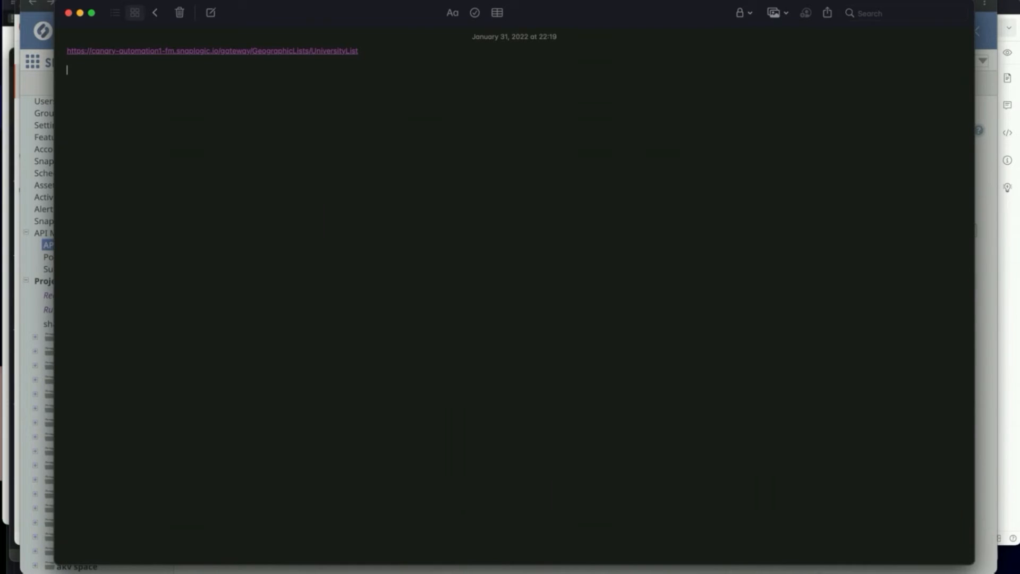
type("https://canary-automation1-fm.snaplogic.io/gateway/Education")
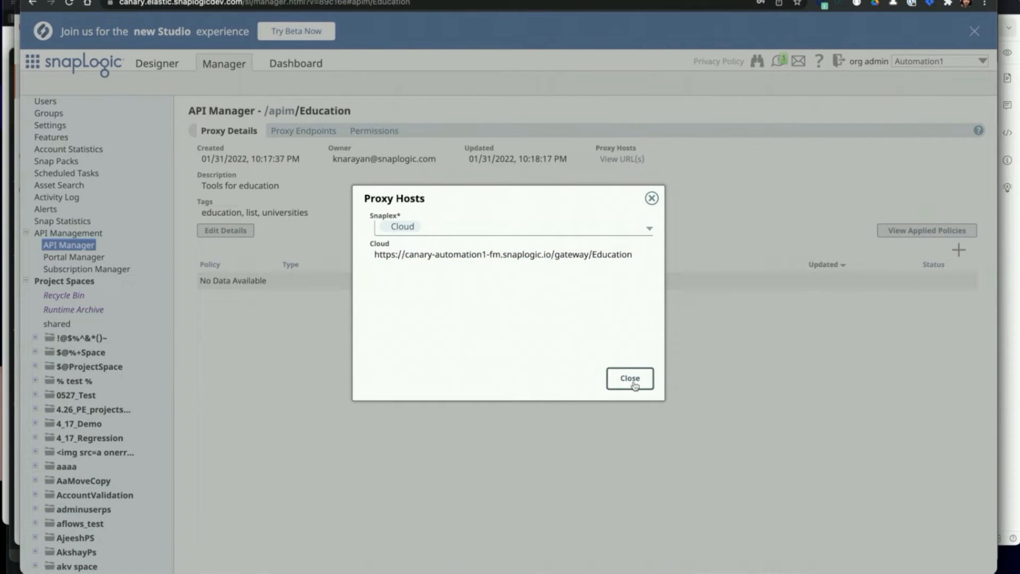
left_click(630, 378)
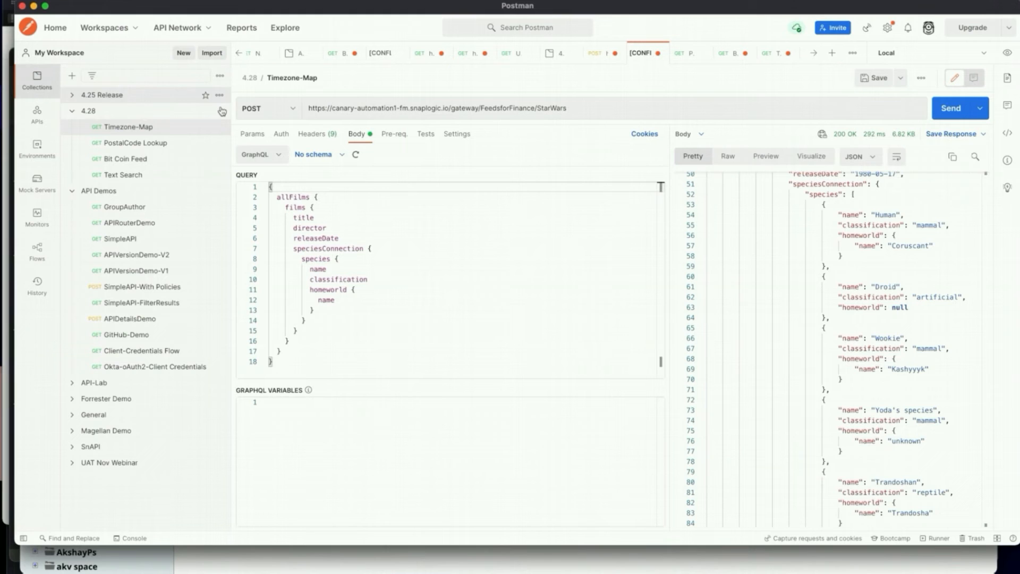
Add a new empty request to the 4.28 collection.
left_click(219, 109)
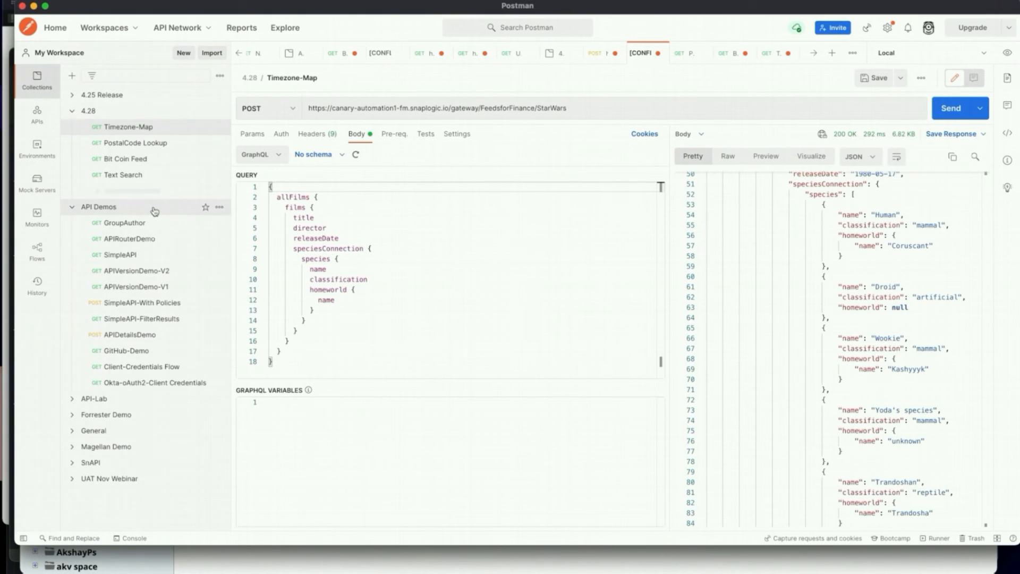
left_click(831, 53)
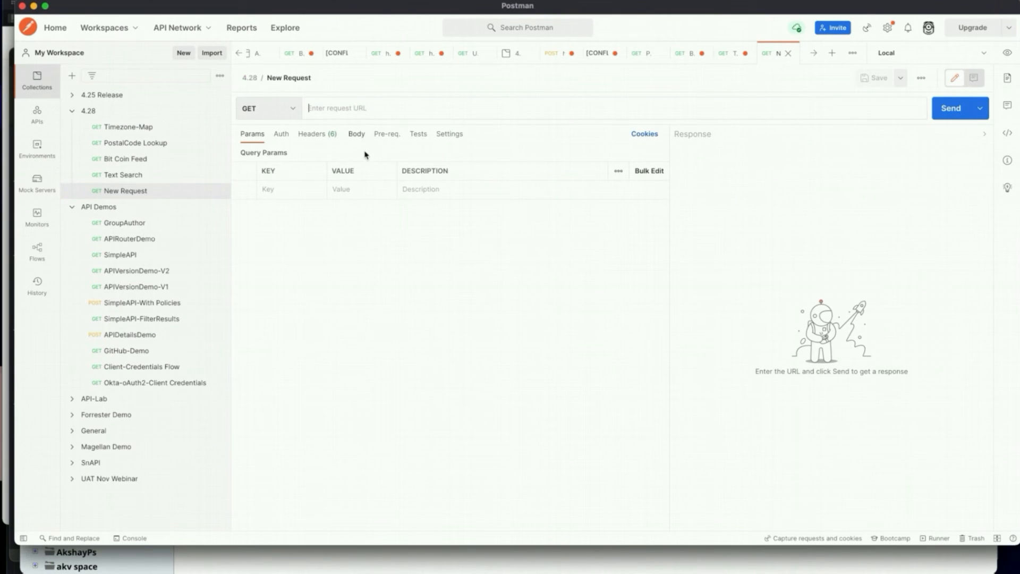
mouse_move(348, 142)
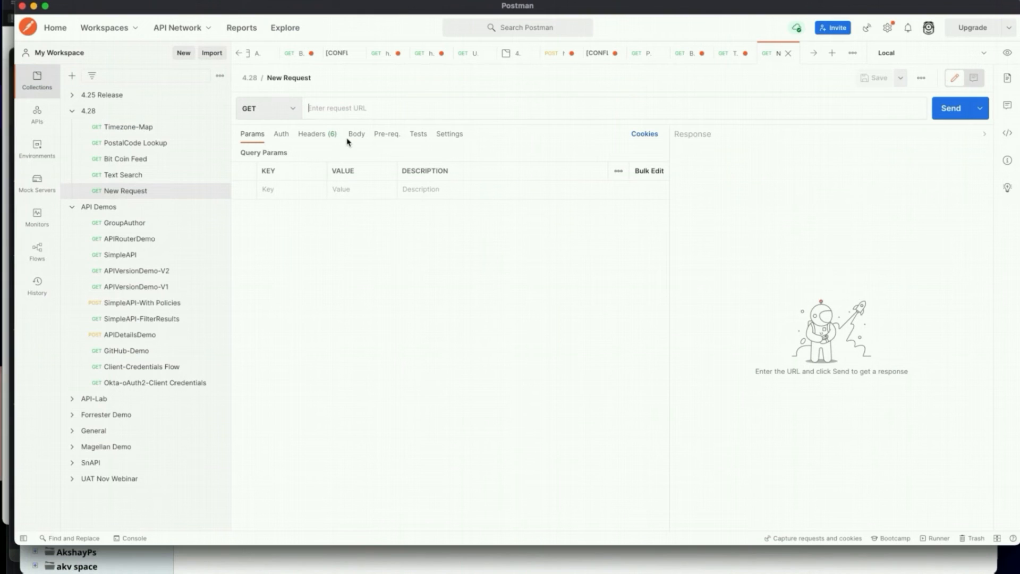
Send a GET to the gateway's /Education/UniversityList with country=United States.
type("https://canary-automation1-fm.snaplogic.io/gateway/Education")
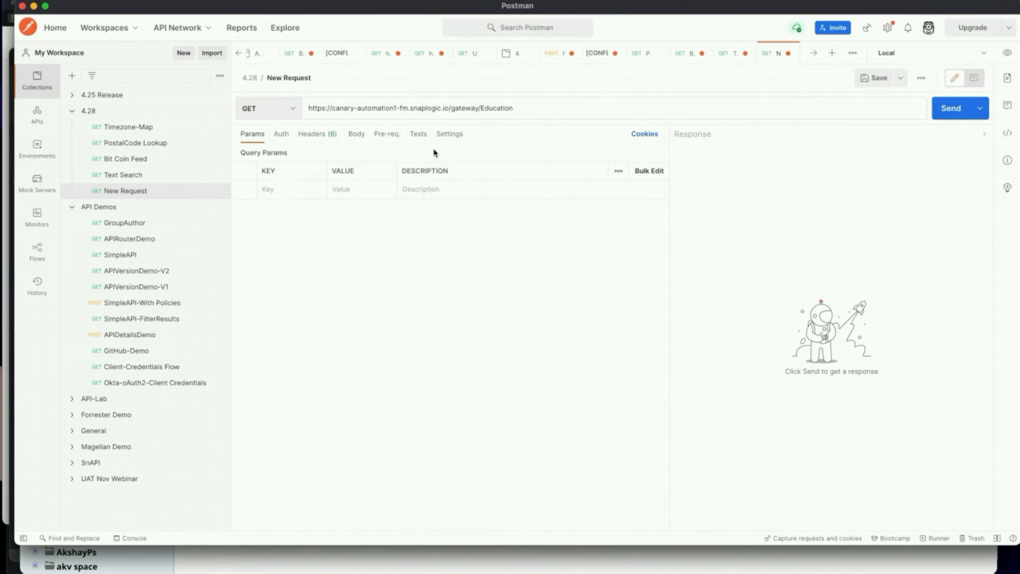
type("/U")
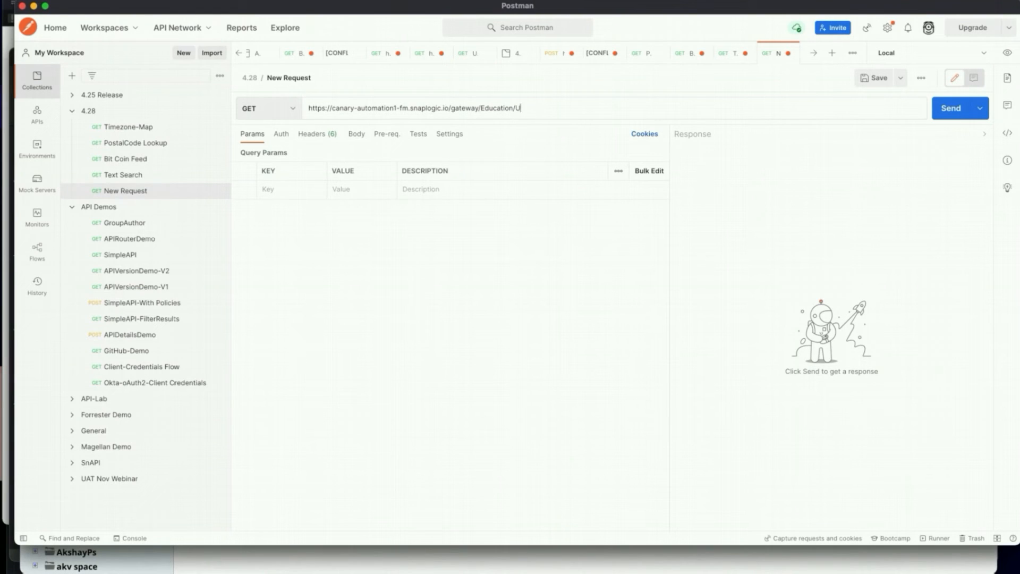
type("niversityList?c")
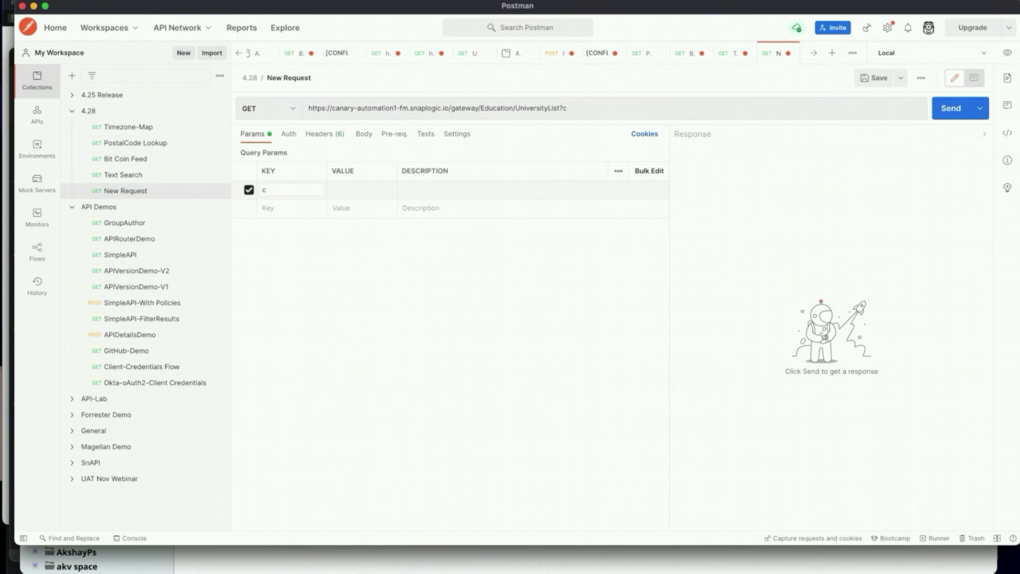
type("ountry")
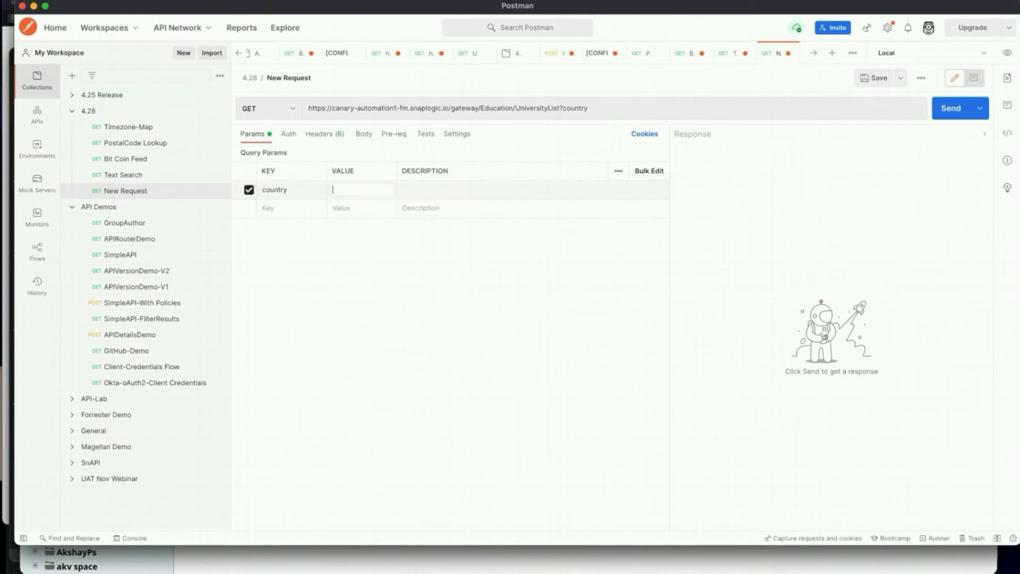
type("Unite")
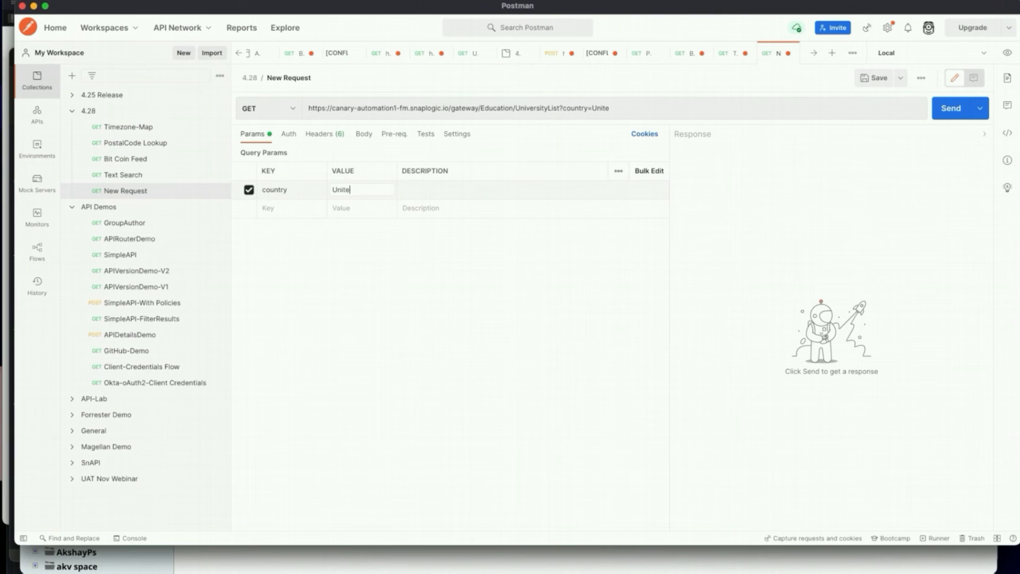
type("d Sta")
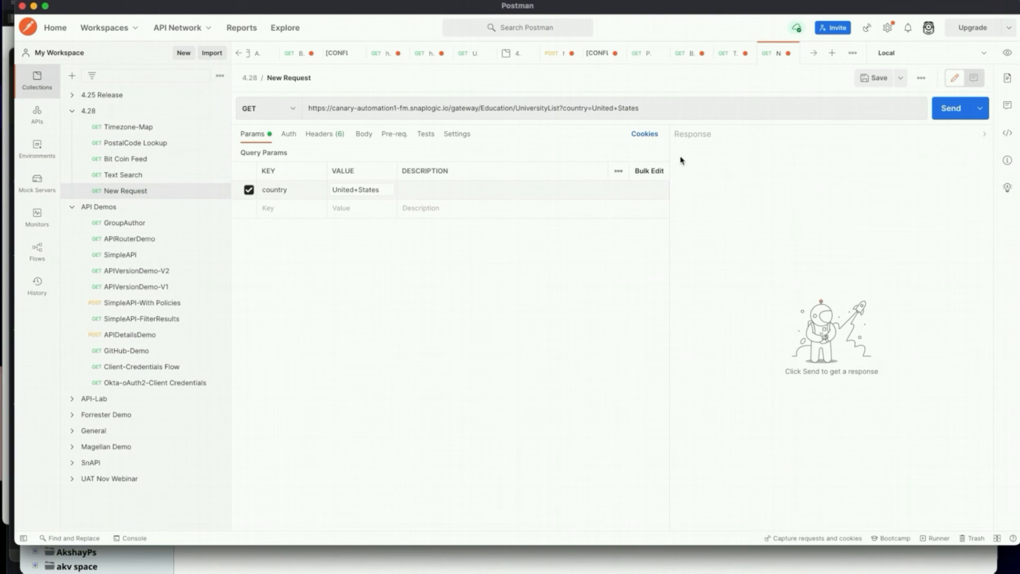
left_click(954, 109)
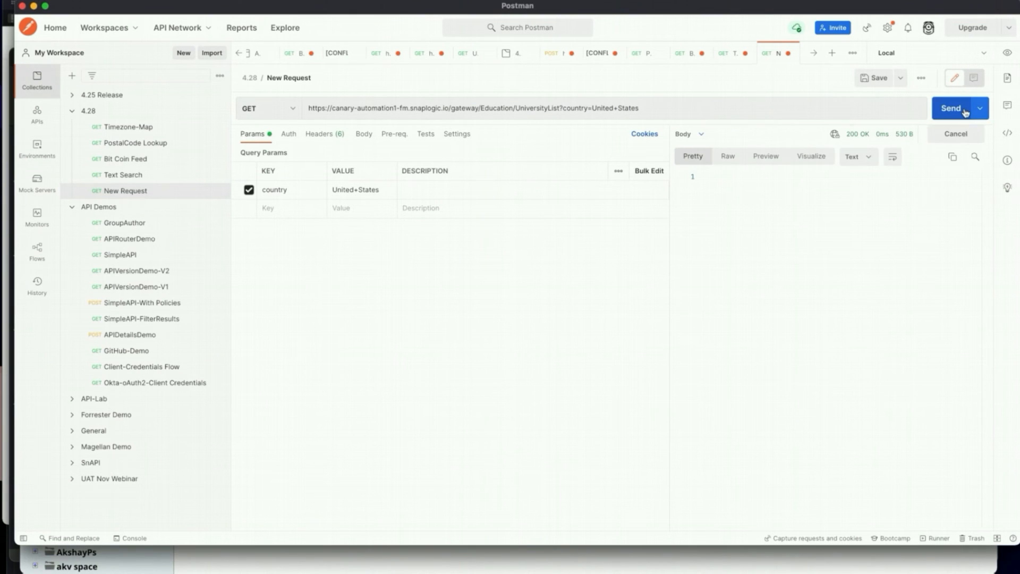
Resend to get the US university JSON, then change country to Sweden and send again.
left_click(951, 109)
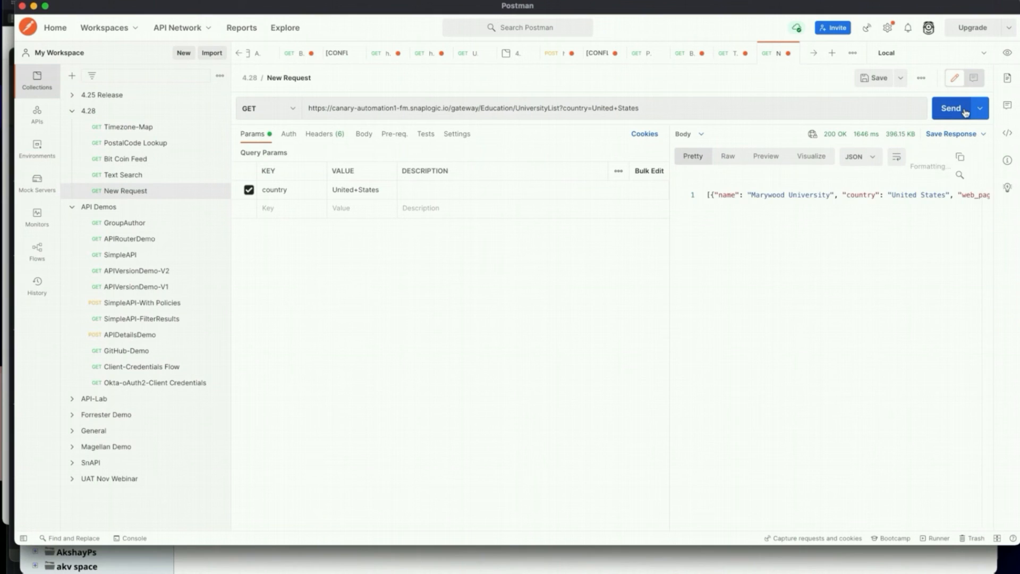
left_click(951, 109)
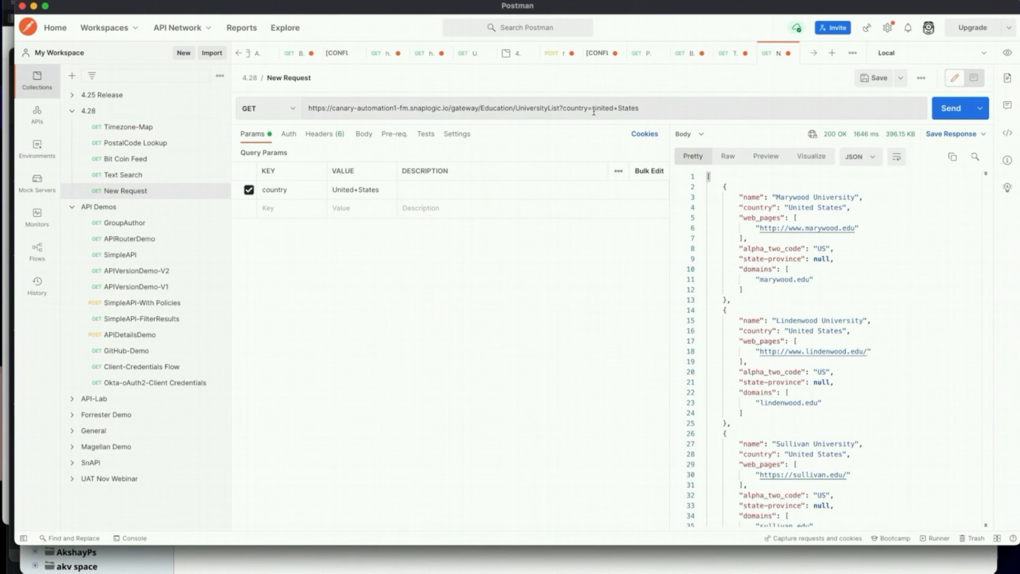
type("S")
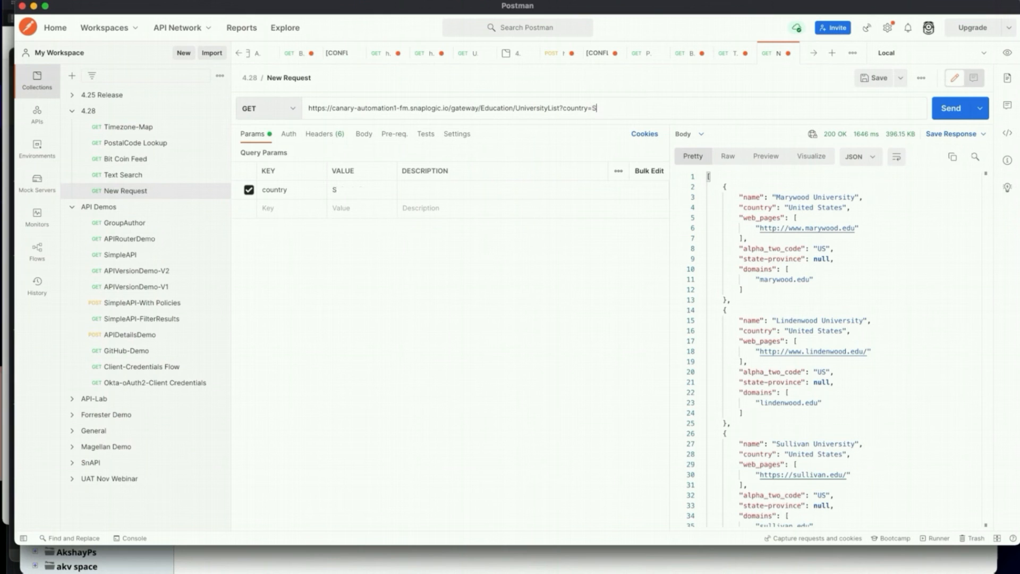
type("weden")
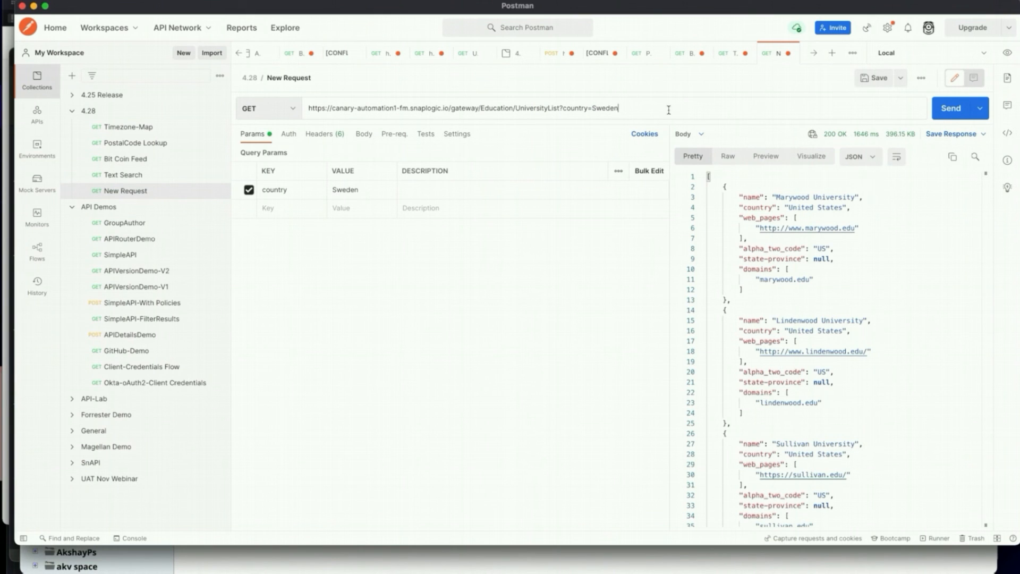
left_click(952, 109)
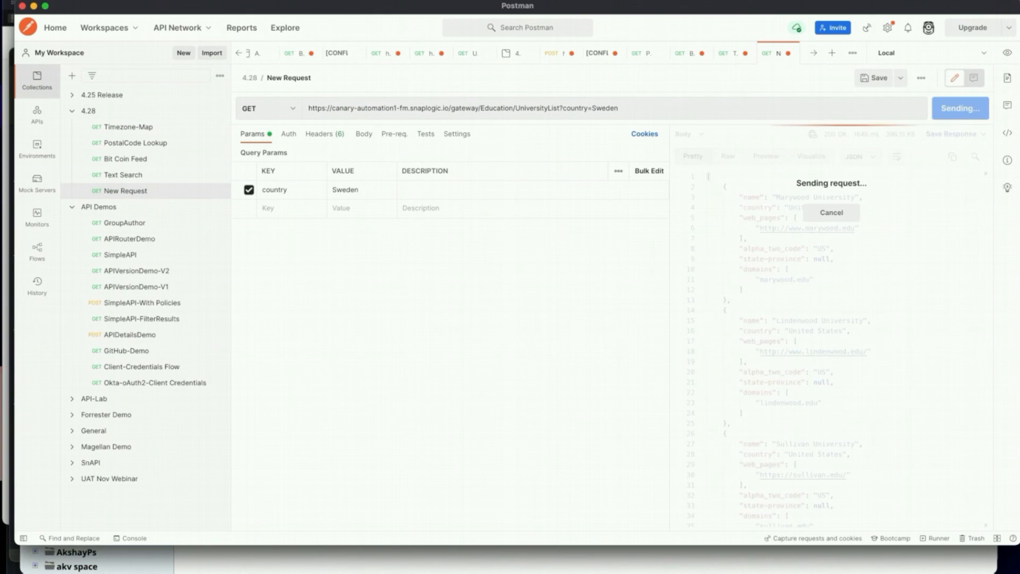